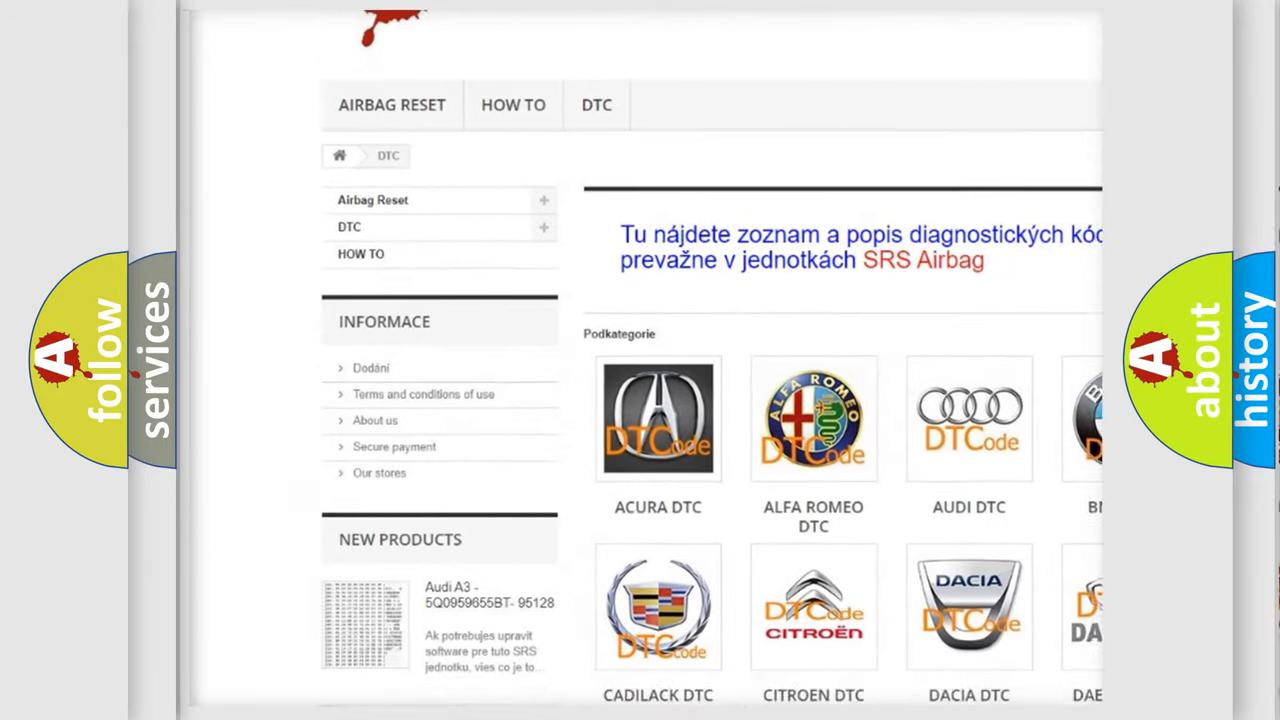
scroll("down", 3)
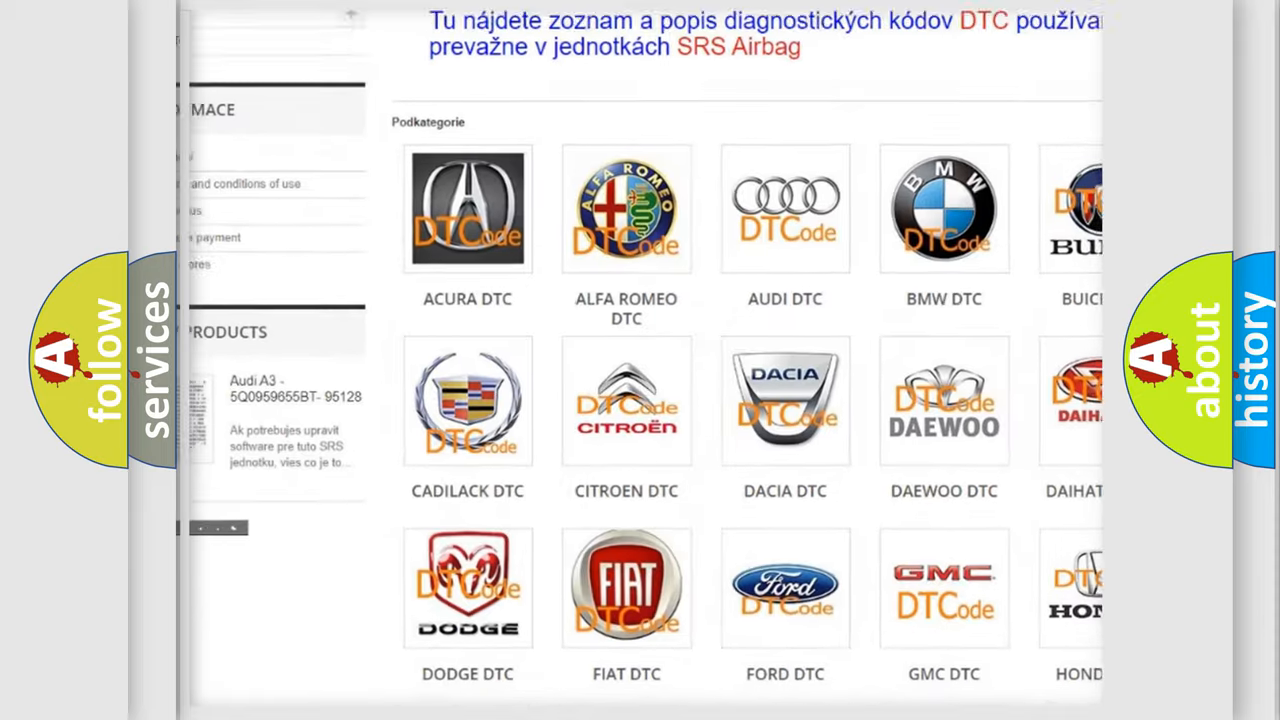
scroll("down", 3)
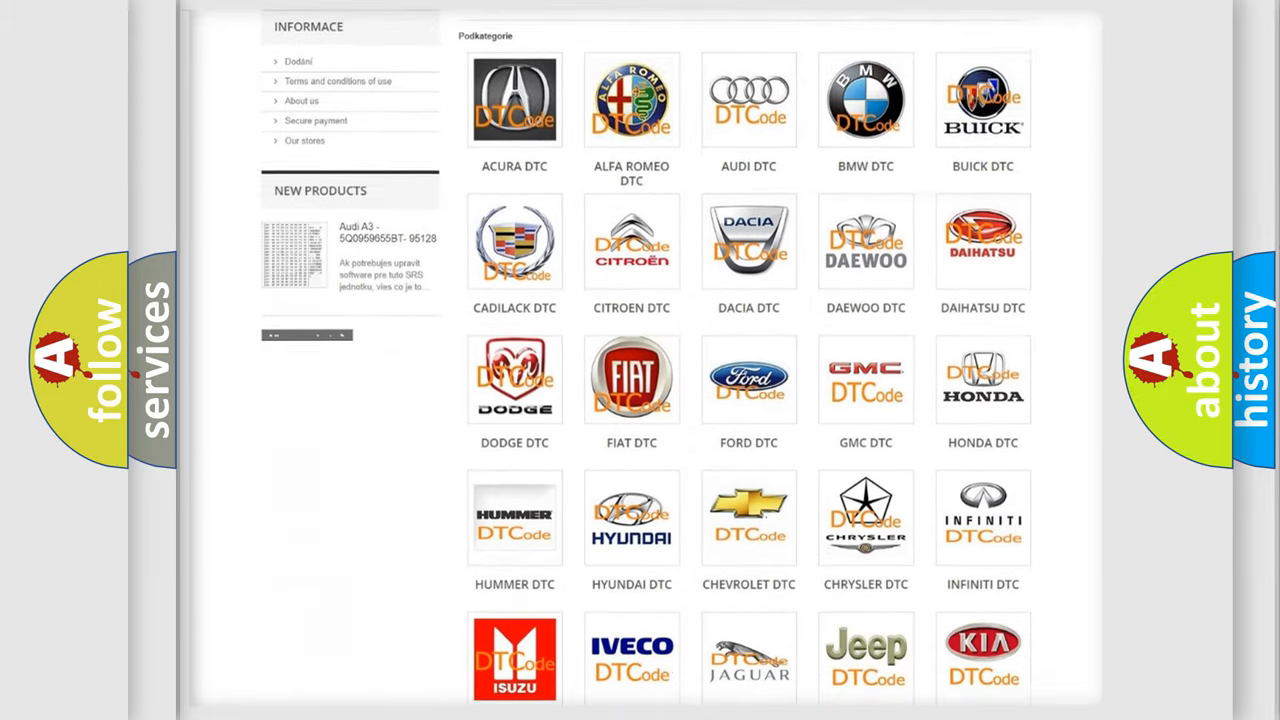
scroll("down", 3)
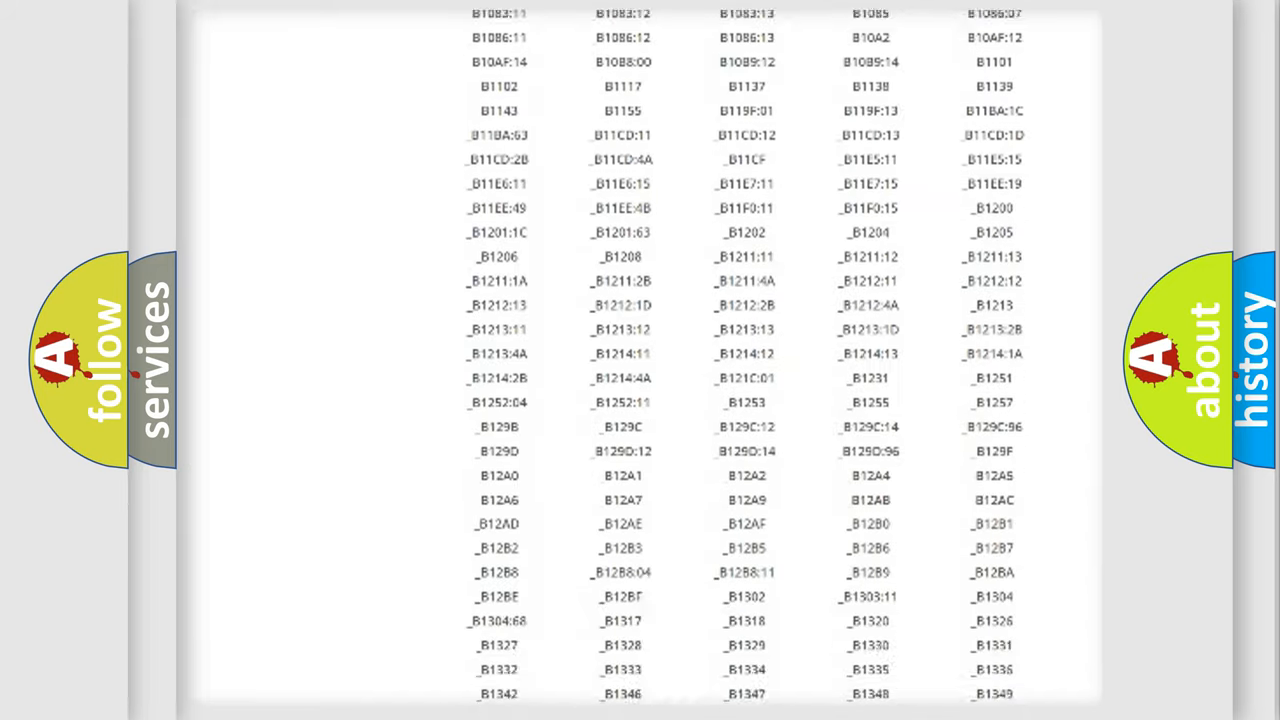
scroll("down", 3)
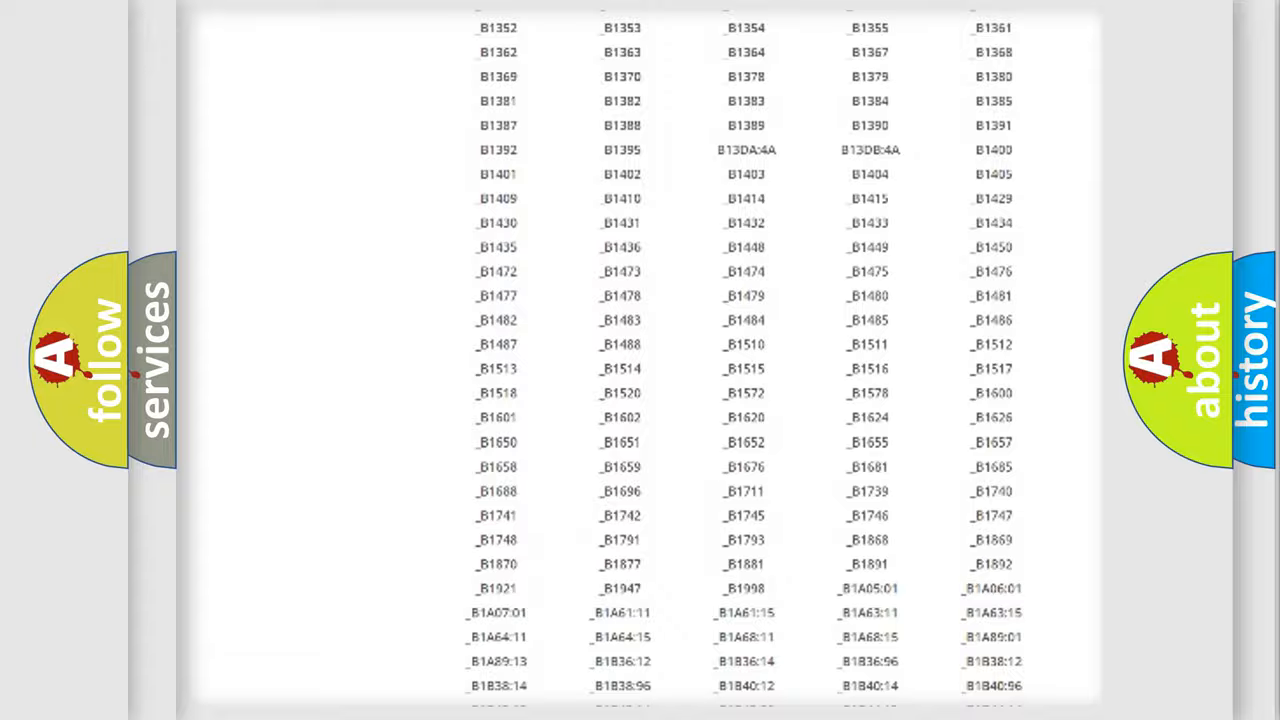